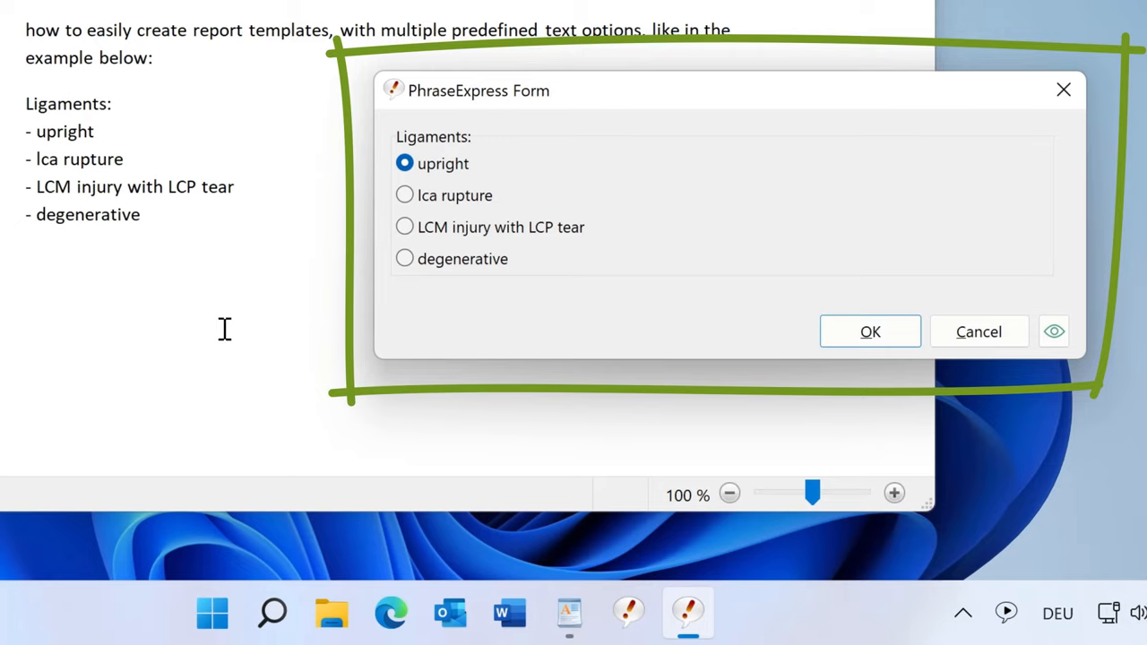
- Insert 'degenerative' from the form into WordPad, then bring up the phrase manager
left_click(404, 227)
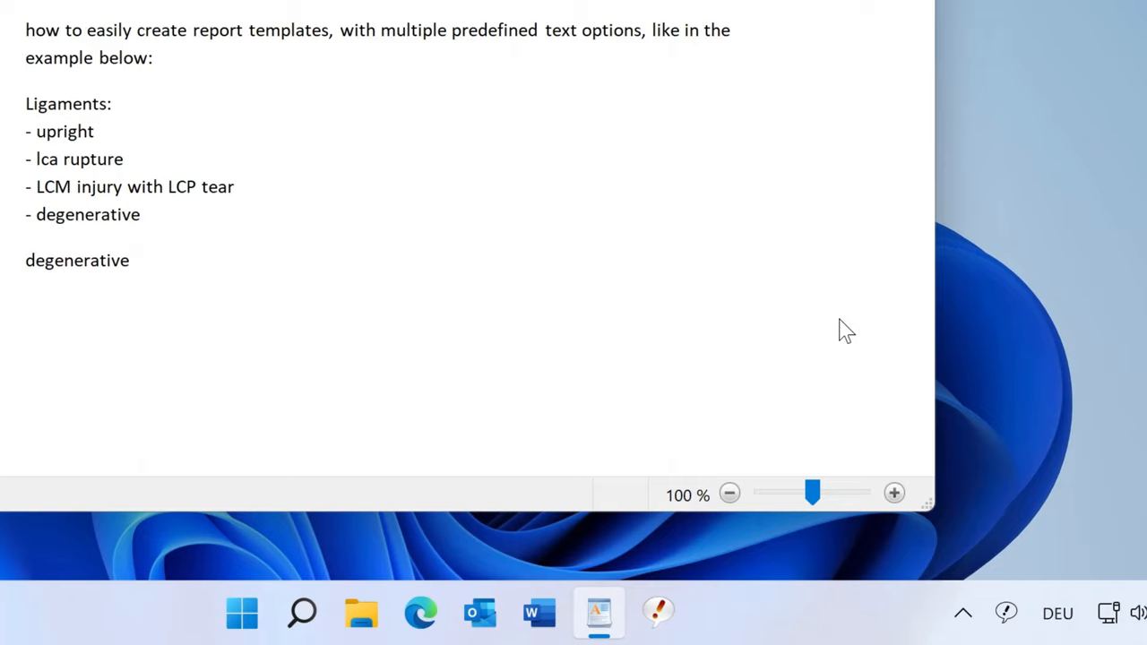
left_click(133, 259)
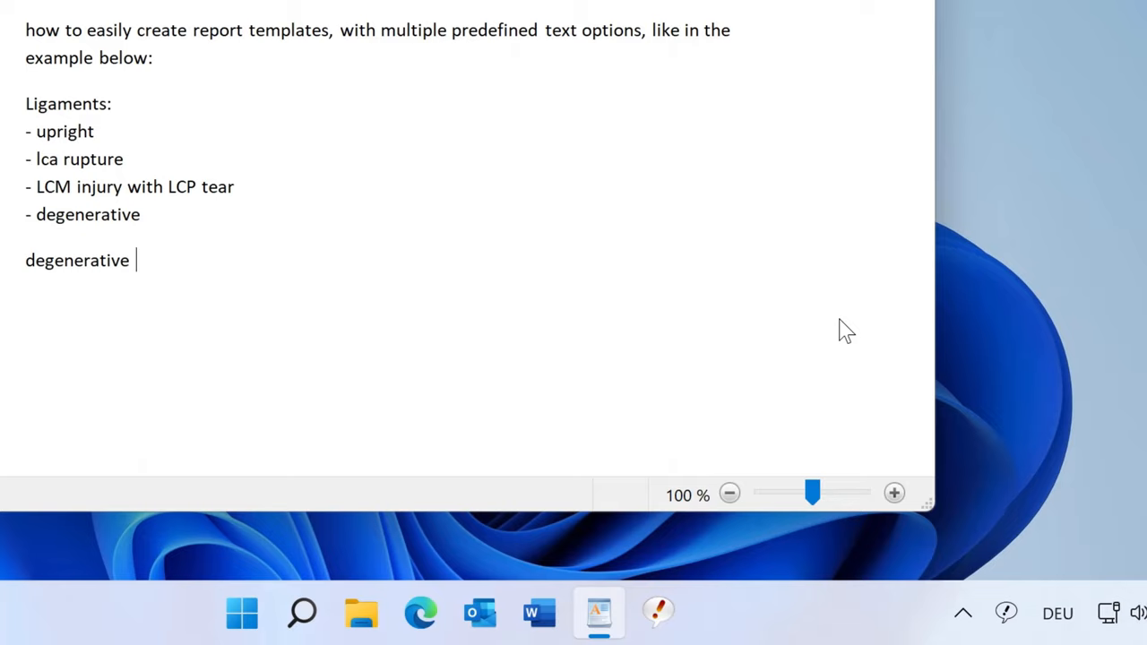
left_click(731, 623)
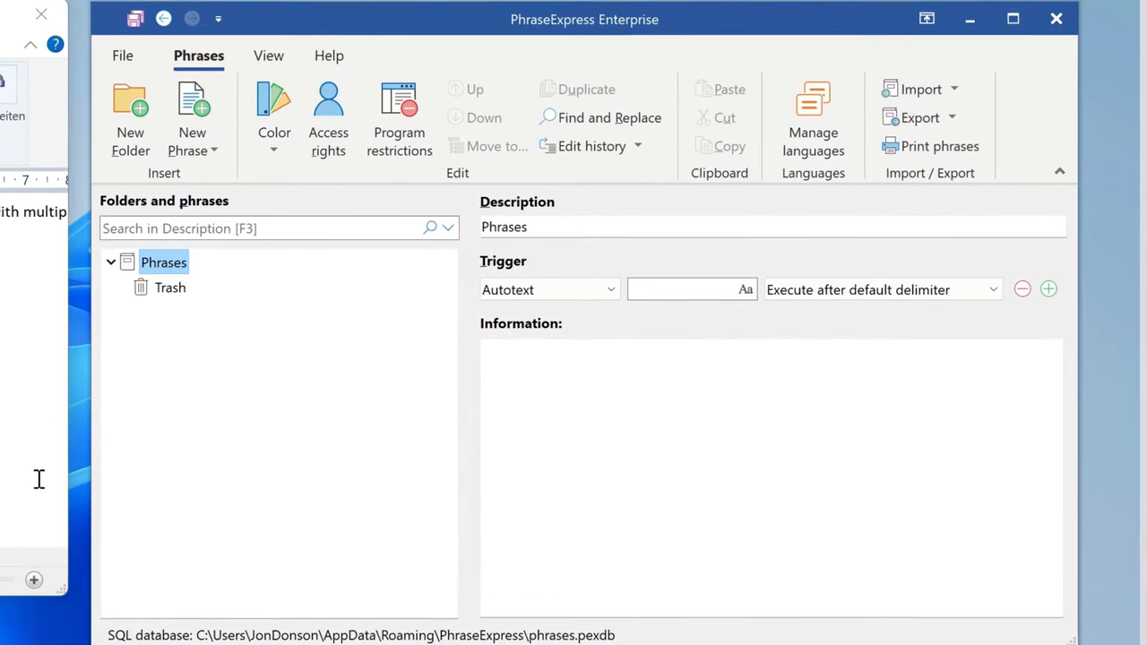
- Create a new phrase with a Form input macro of type Radio Button Group
left_click(191, 117)
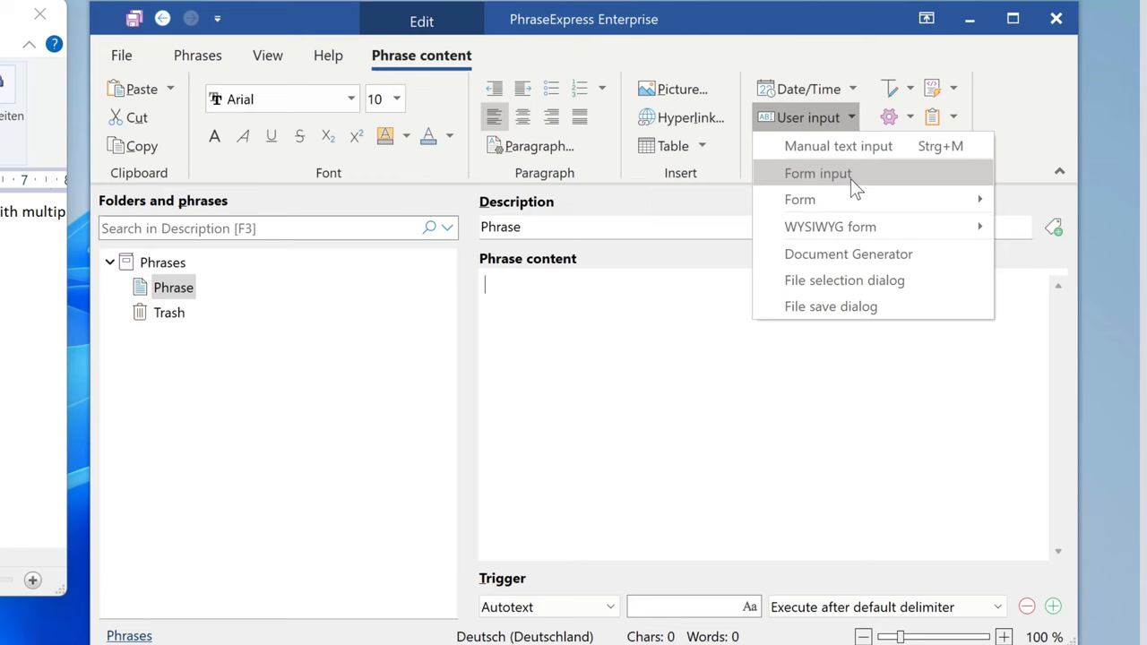
left_click(817, 173)
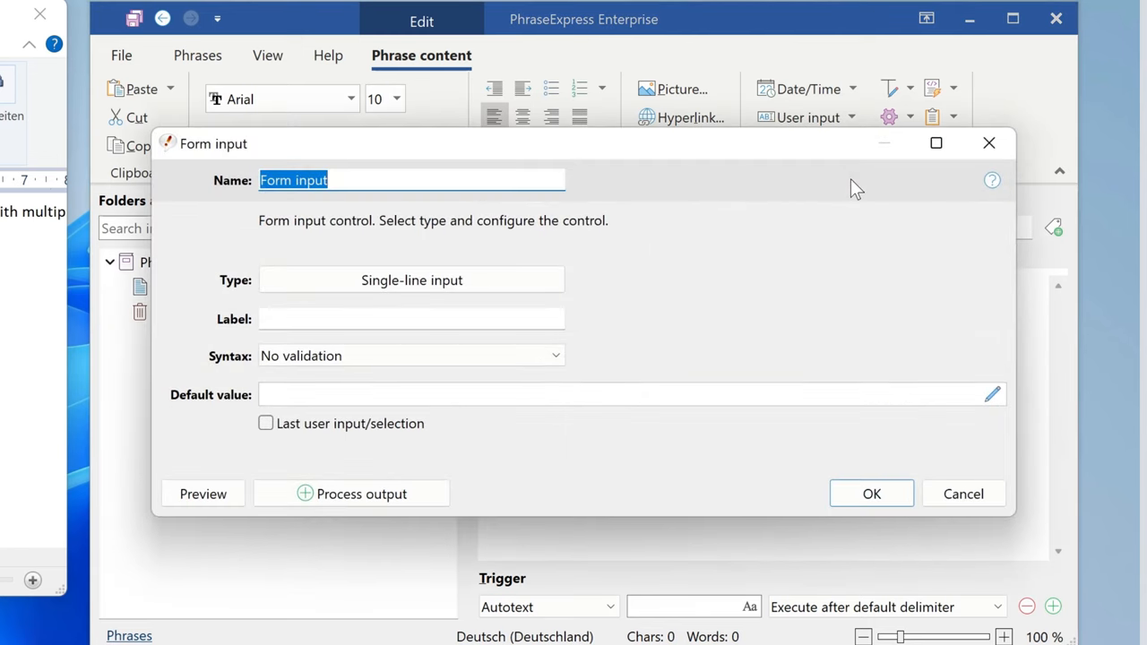
left_click(411, 280)
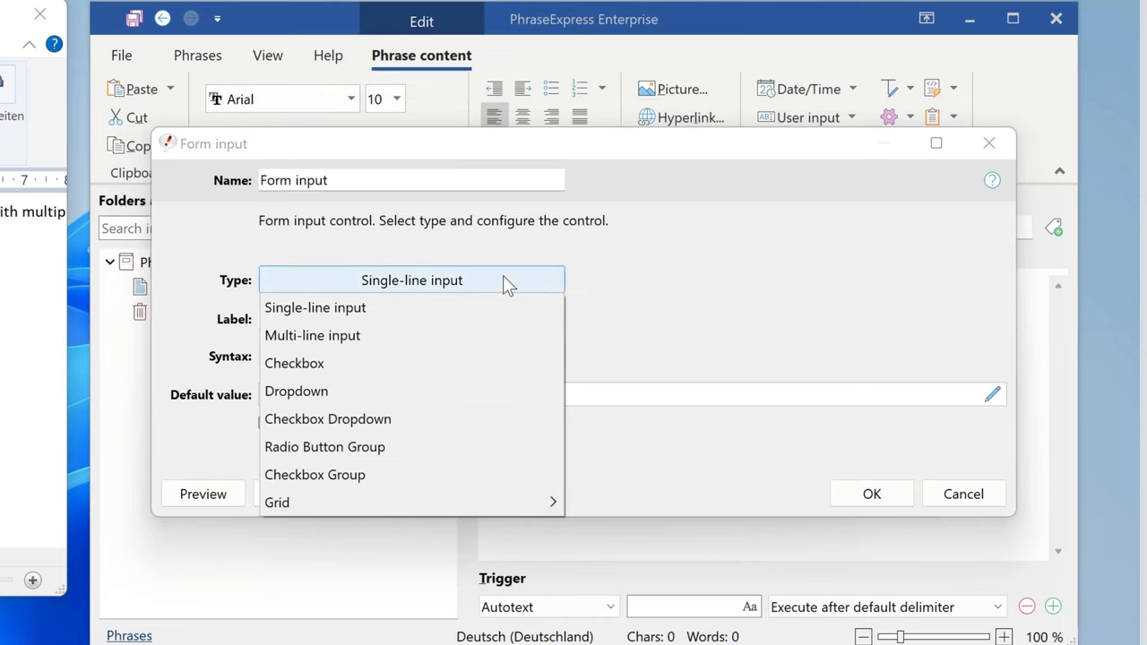
mouse_move(502, 287)
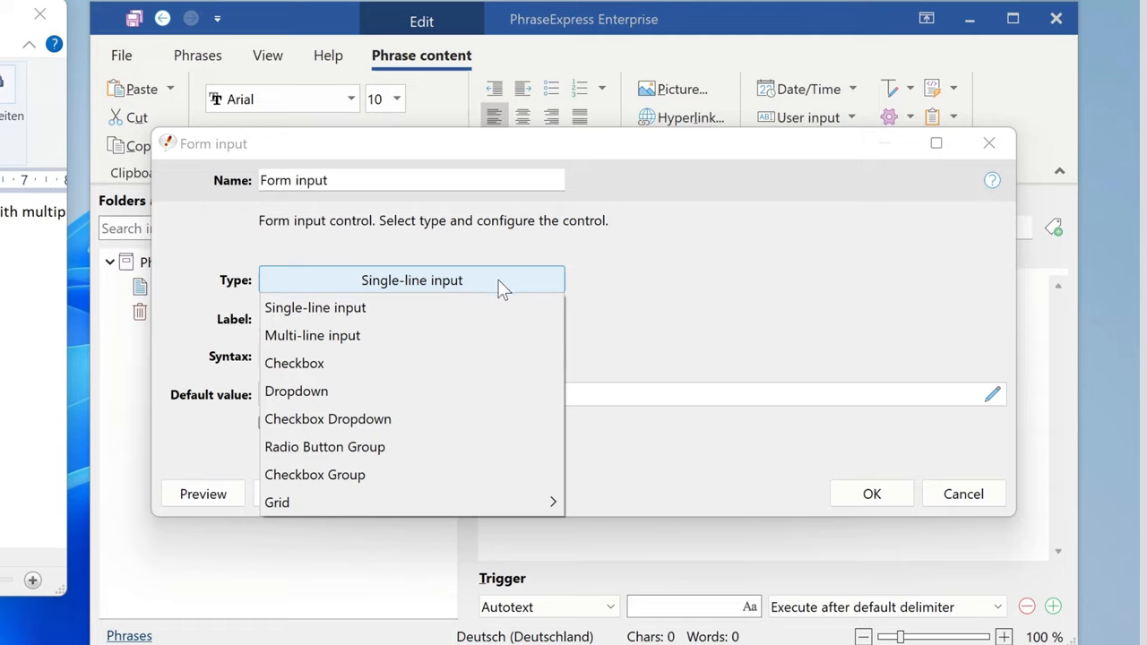
left_click(324, 446)
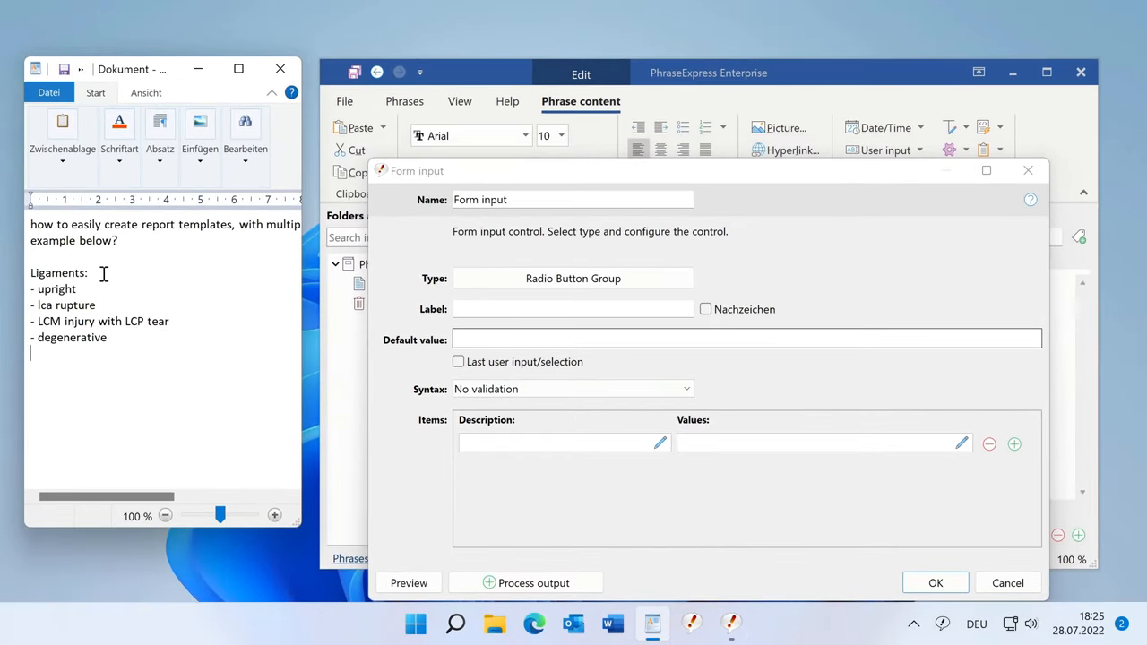
- Set Name and Label to 'Ligaments:' and enter 'upright' as the first item
double_click(58, 273)
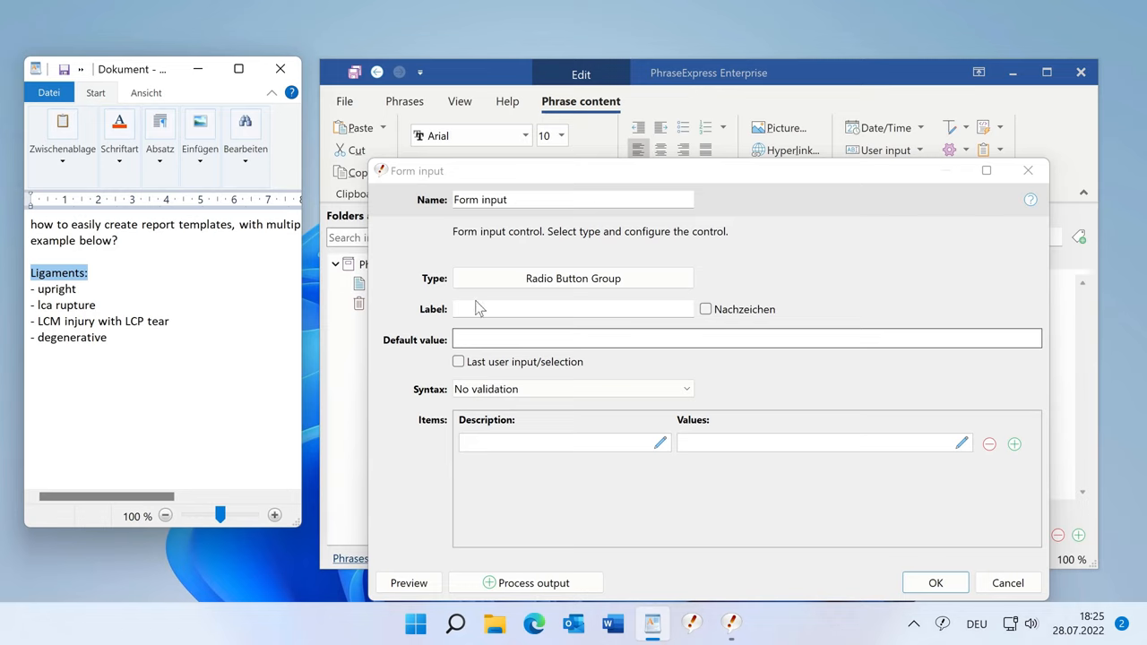
type("Ligaments:")
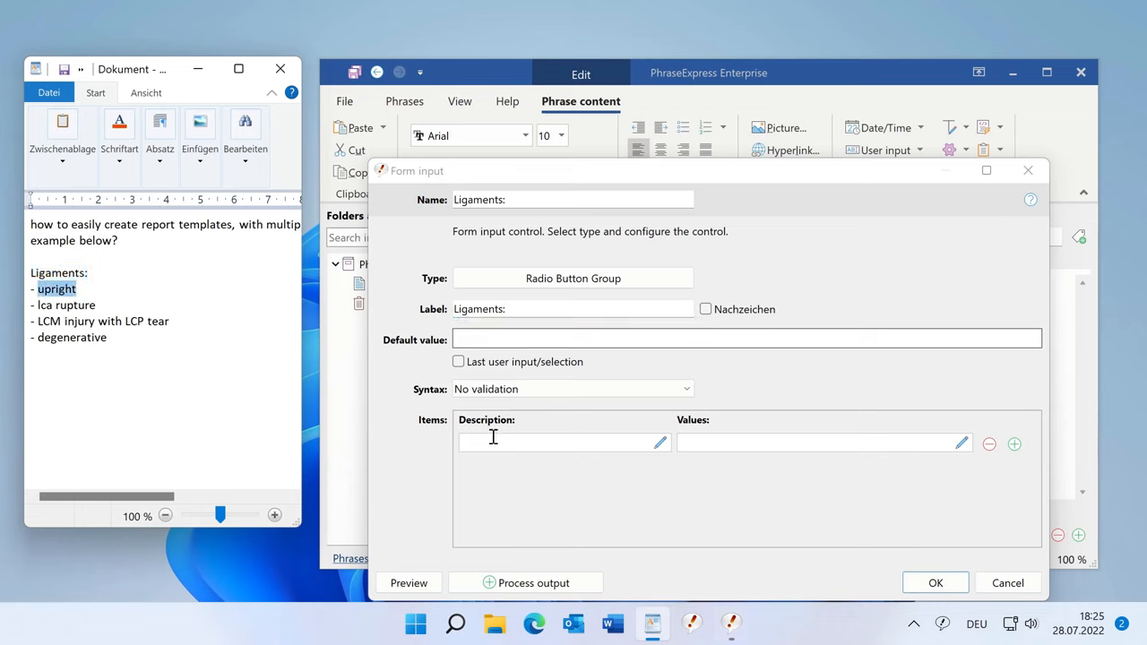
type("upright")
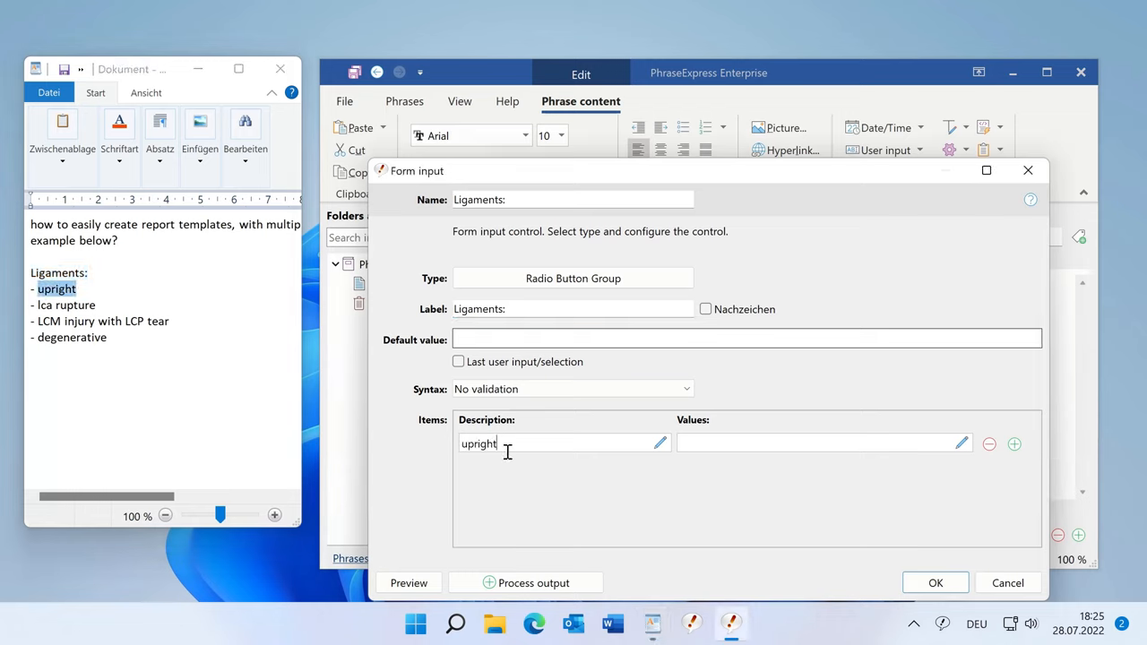
type("upright")
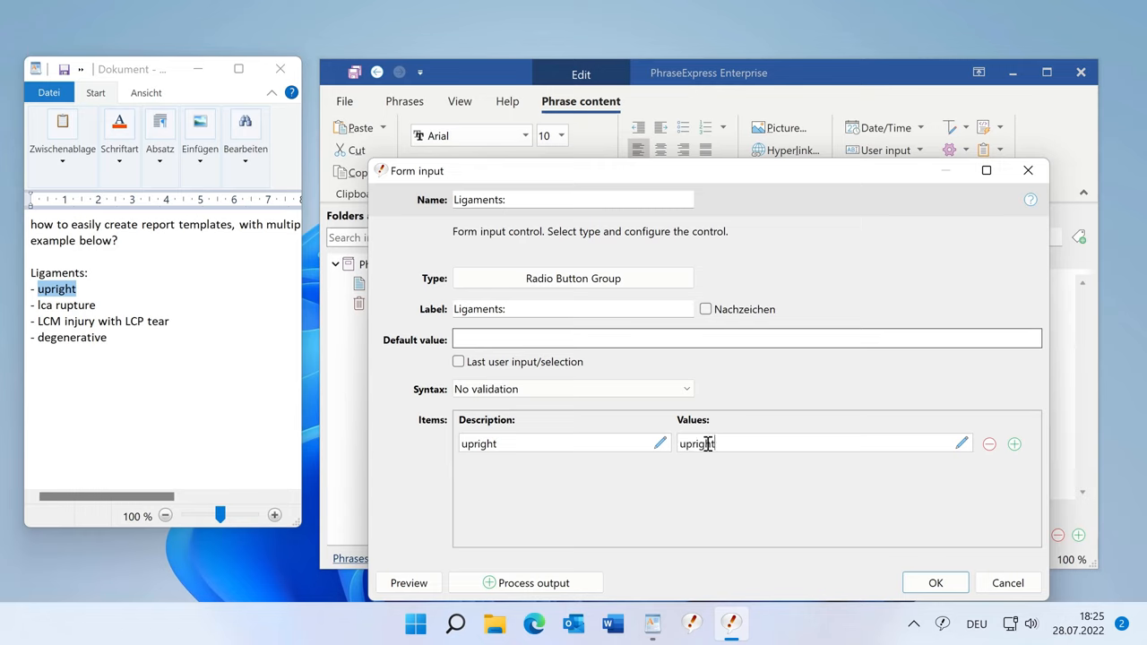
- Add a second item row 'lca rupture' and a row for the next option
left_click(1014, 443)
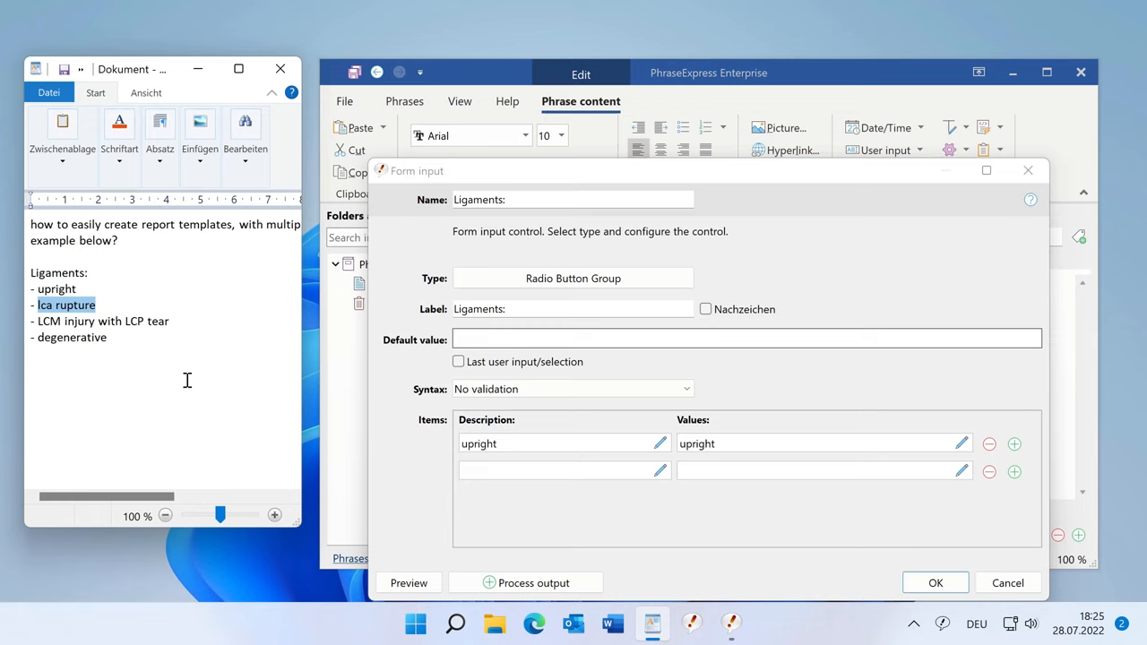
type("lca rupture")
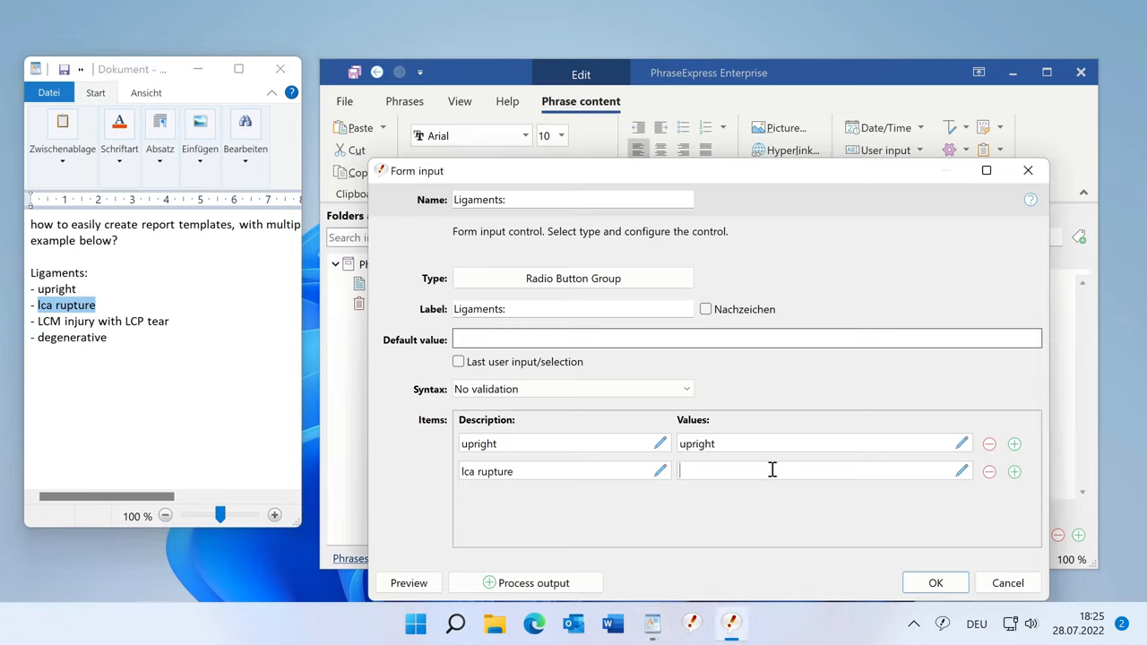
left_click(1014, 471)
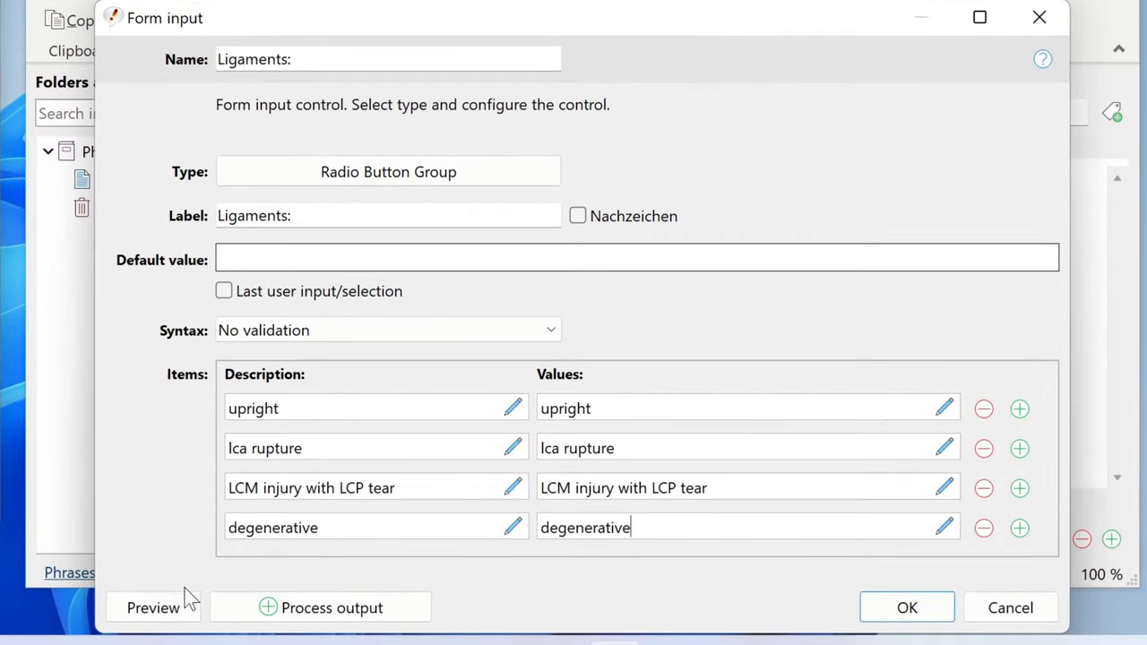
left_click(153, 607)
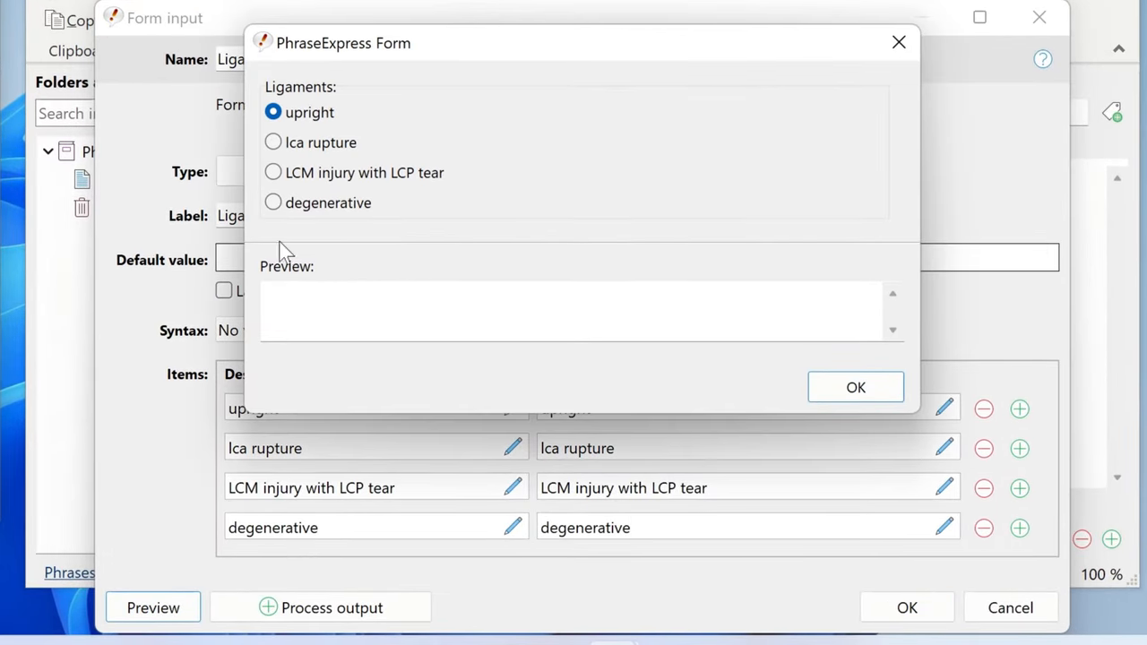
left_click(272, 172)
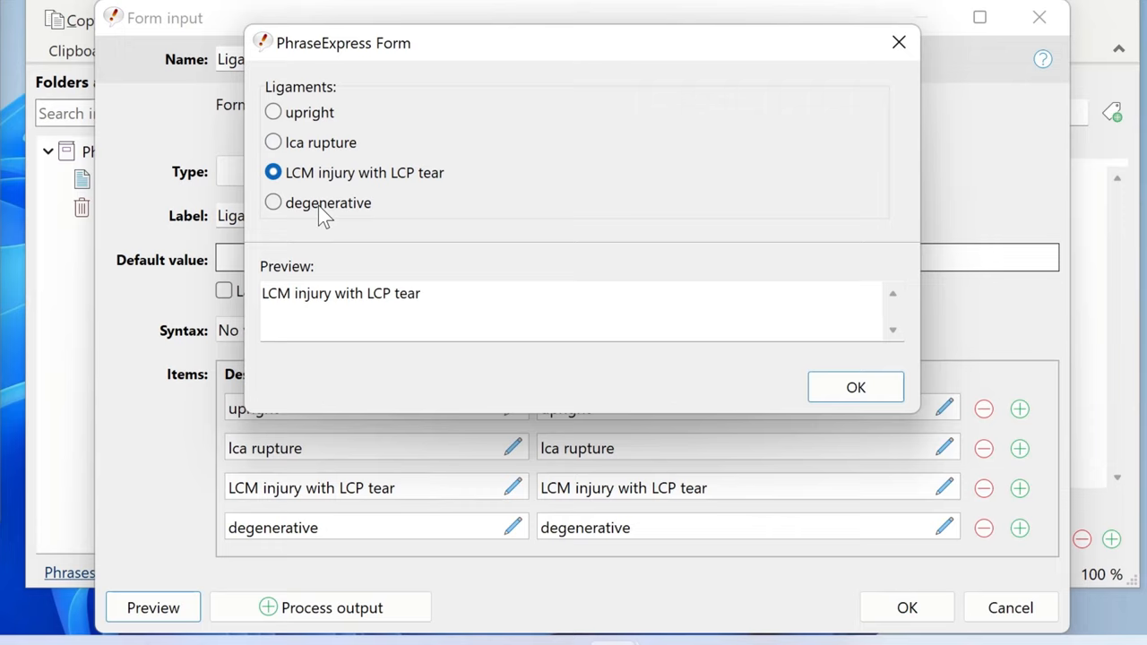
left_click(272, 202)
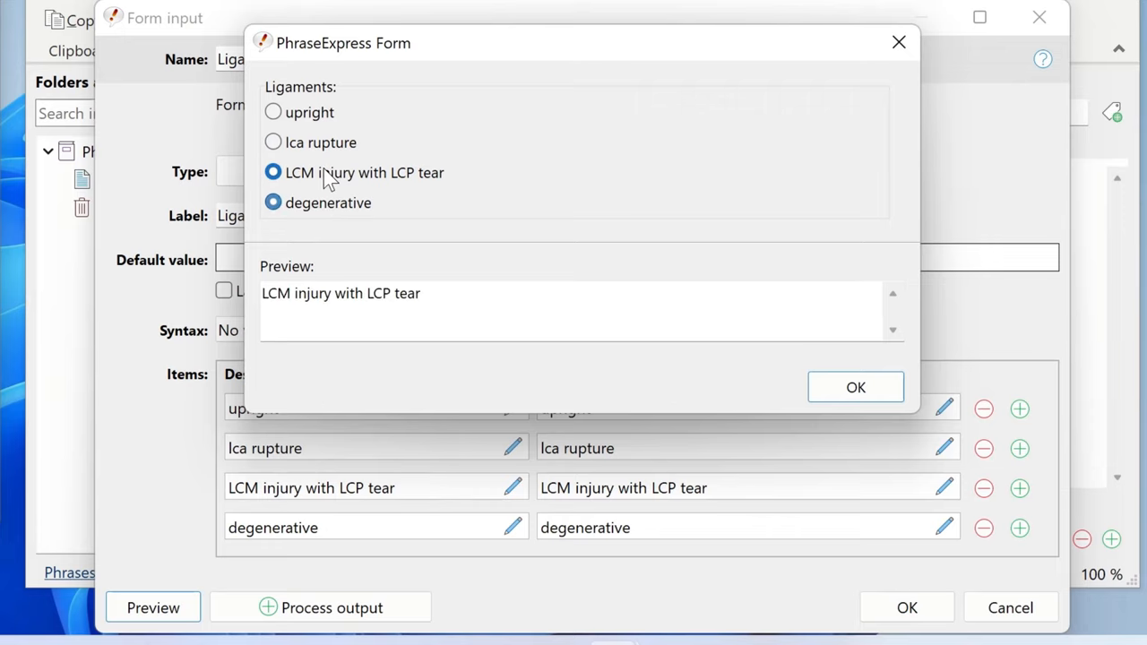
left_click(272, 113)
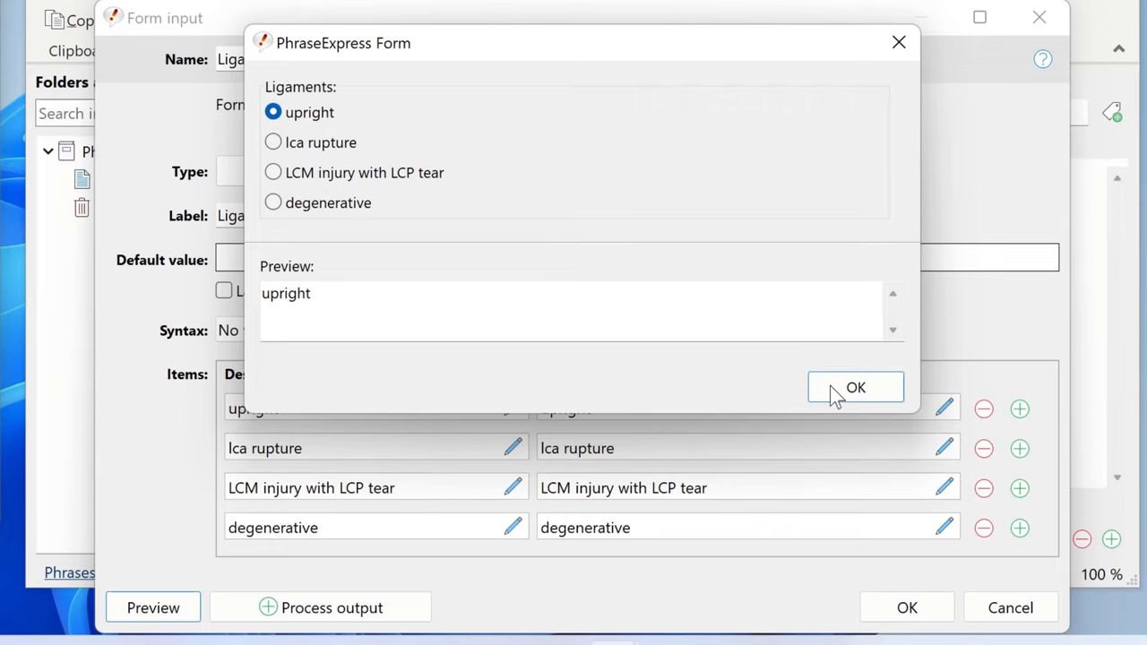
left_click(855, 387)
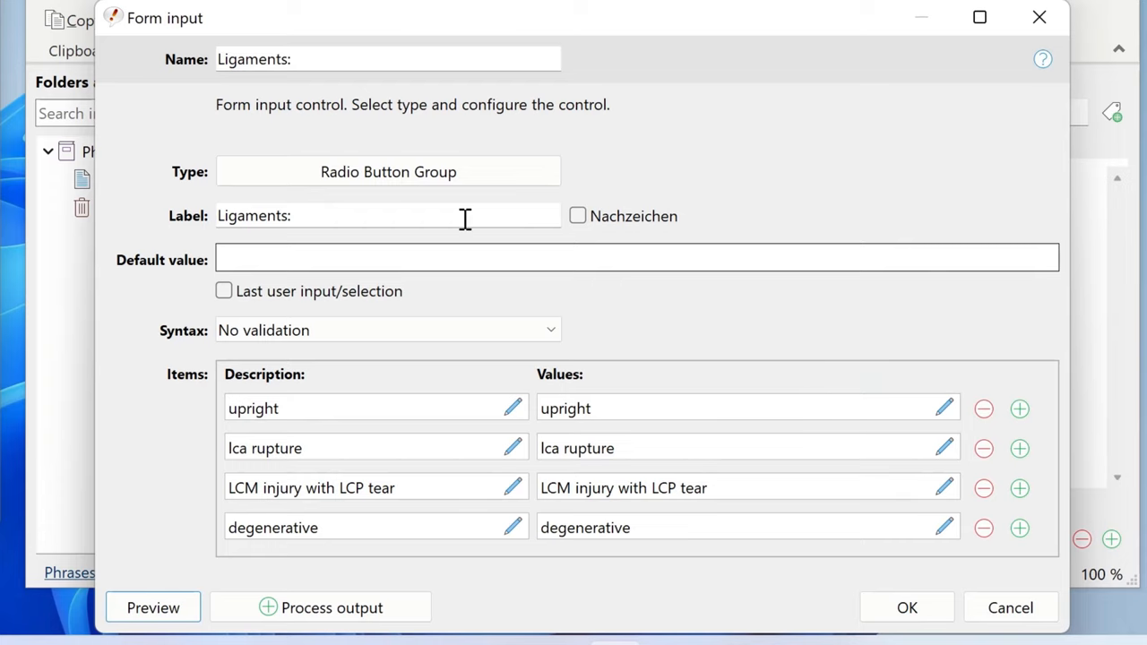
- Switch the Ligaments: control to Dropdown, preview it choosing 'lca rupture', and close the preview
left_click(388, 171)
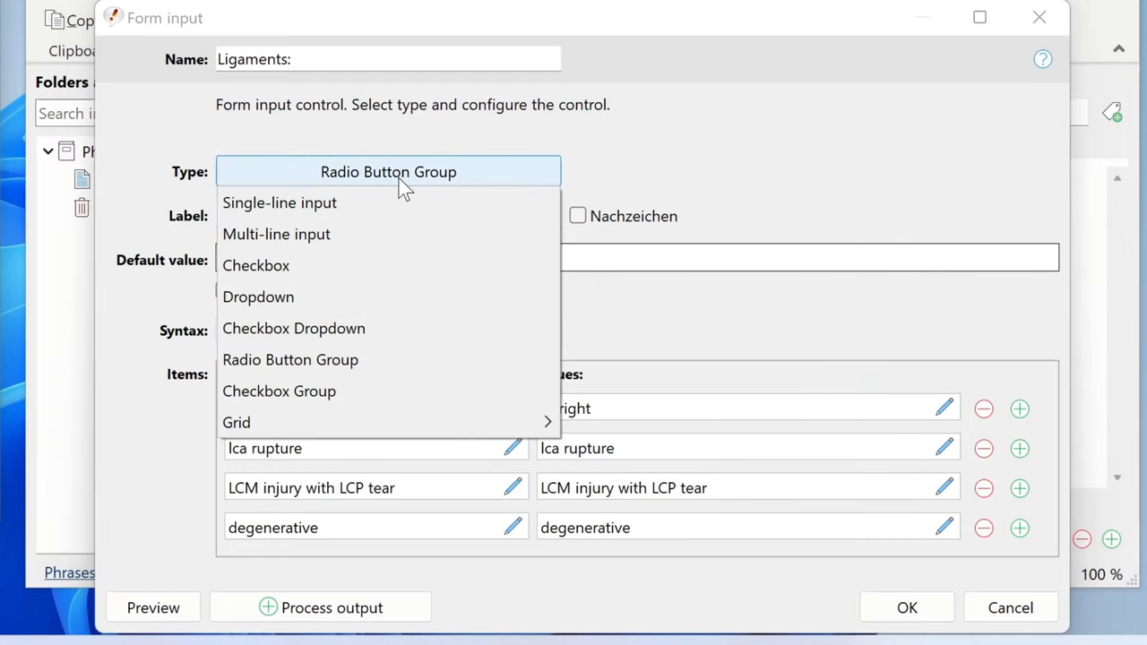
left_click(259, 296)
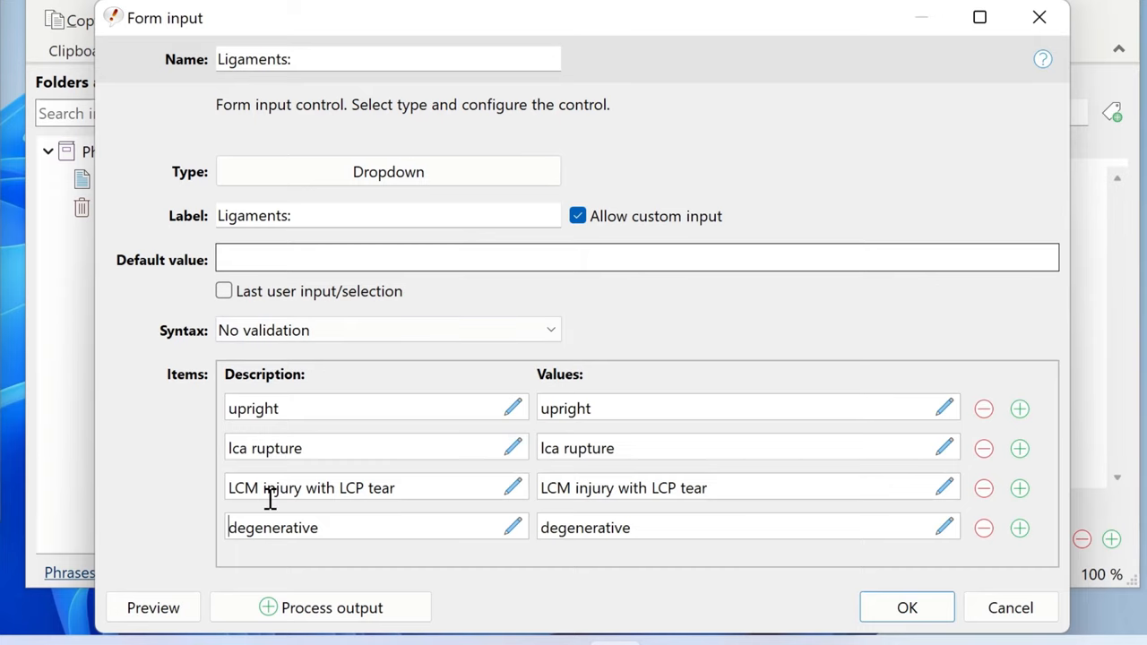
left_click(153, 607)
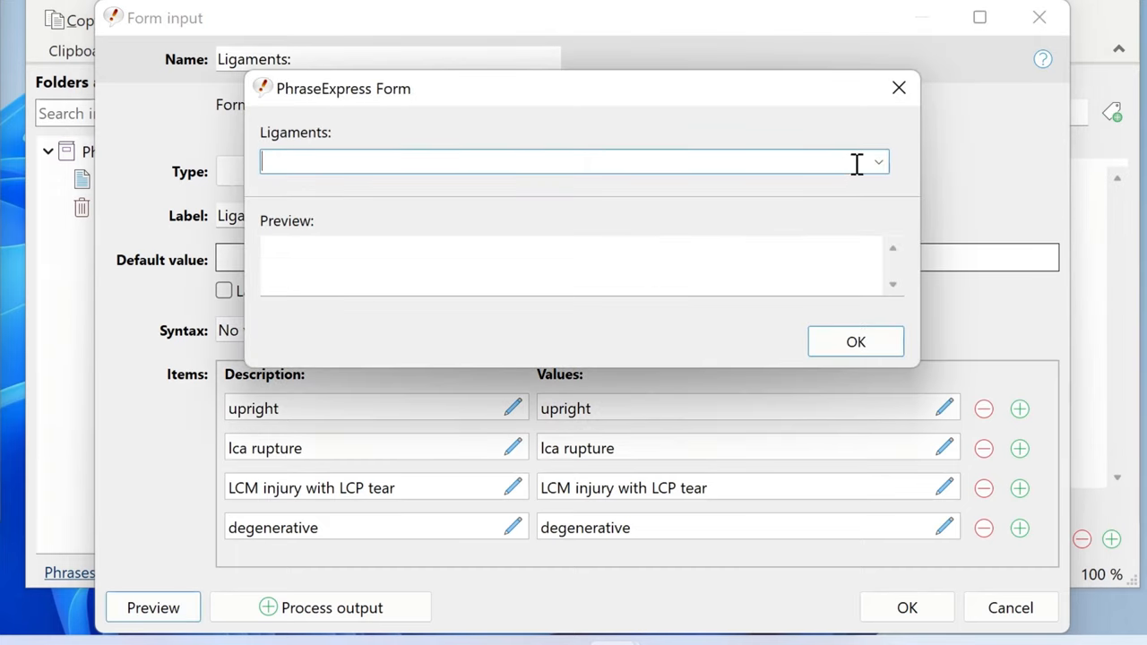
left_click(877, 162)
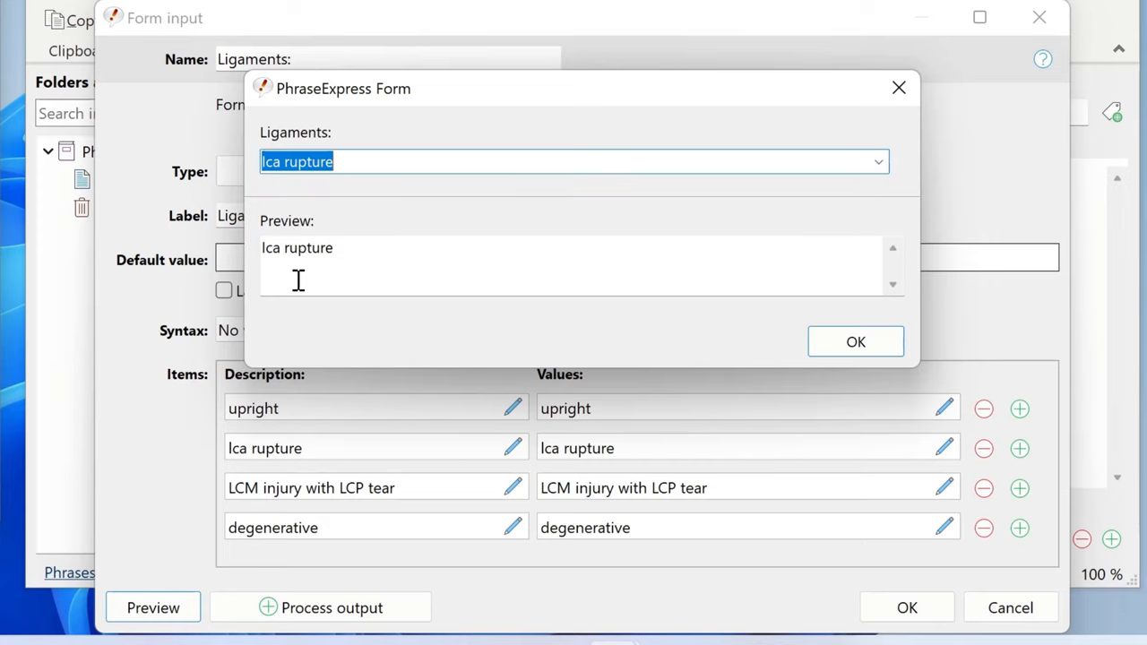
left_click(855, 342)
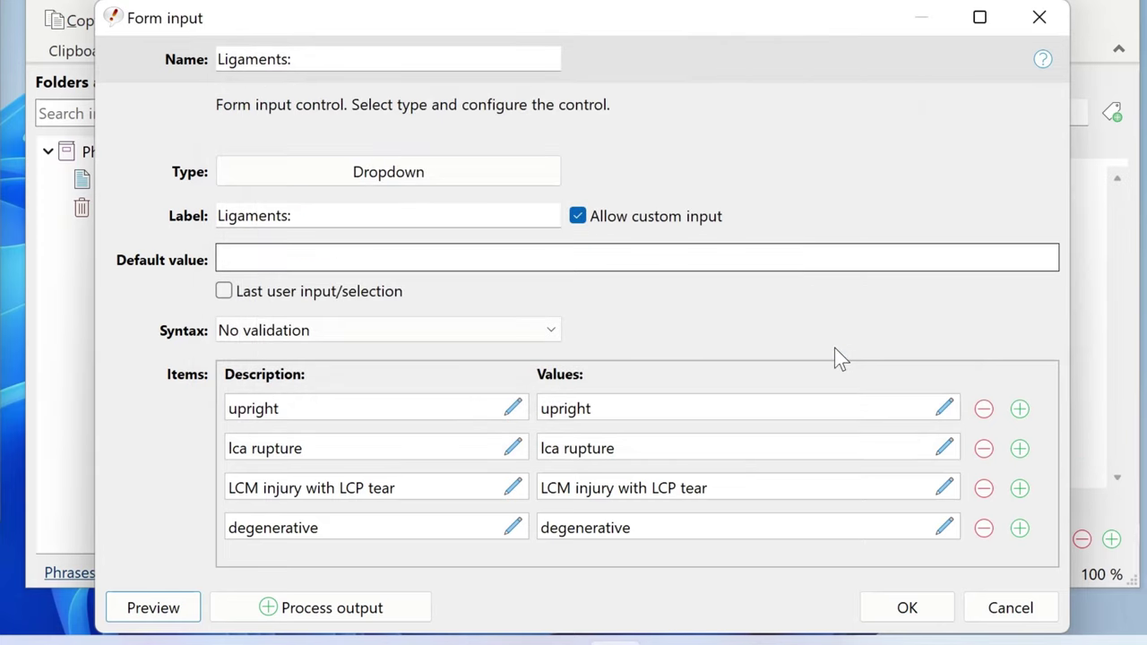
- Insert the dropdown macro into the phrase and reopen the form input settings
left_click(906, 608)
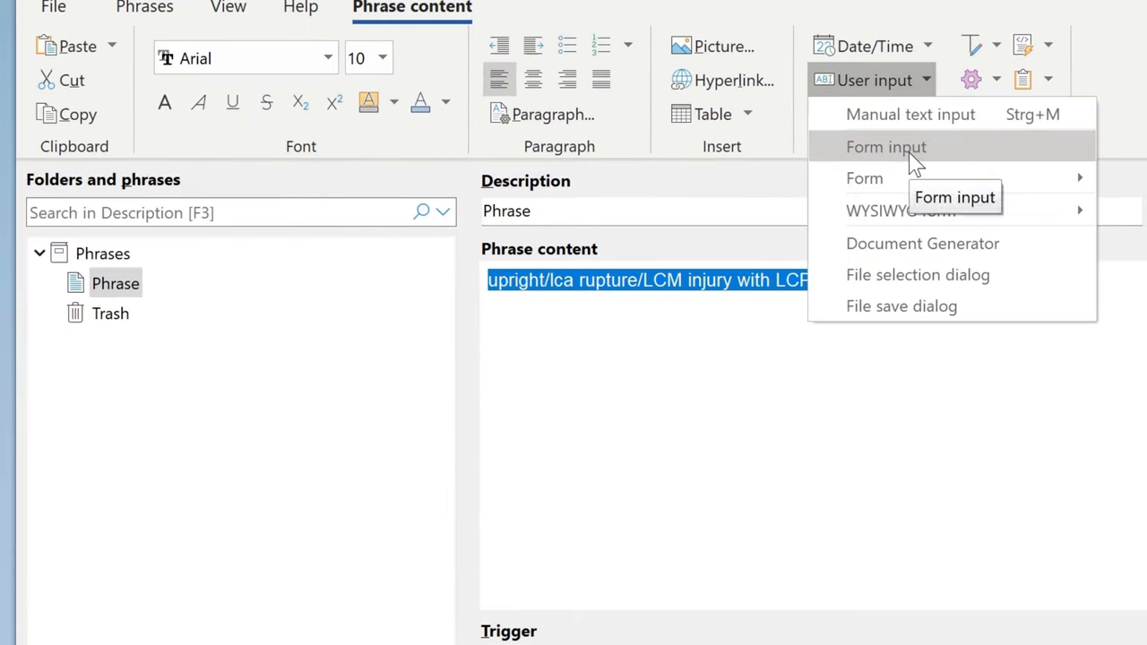
left_click(886, 146)
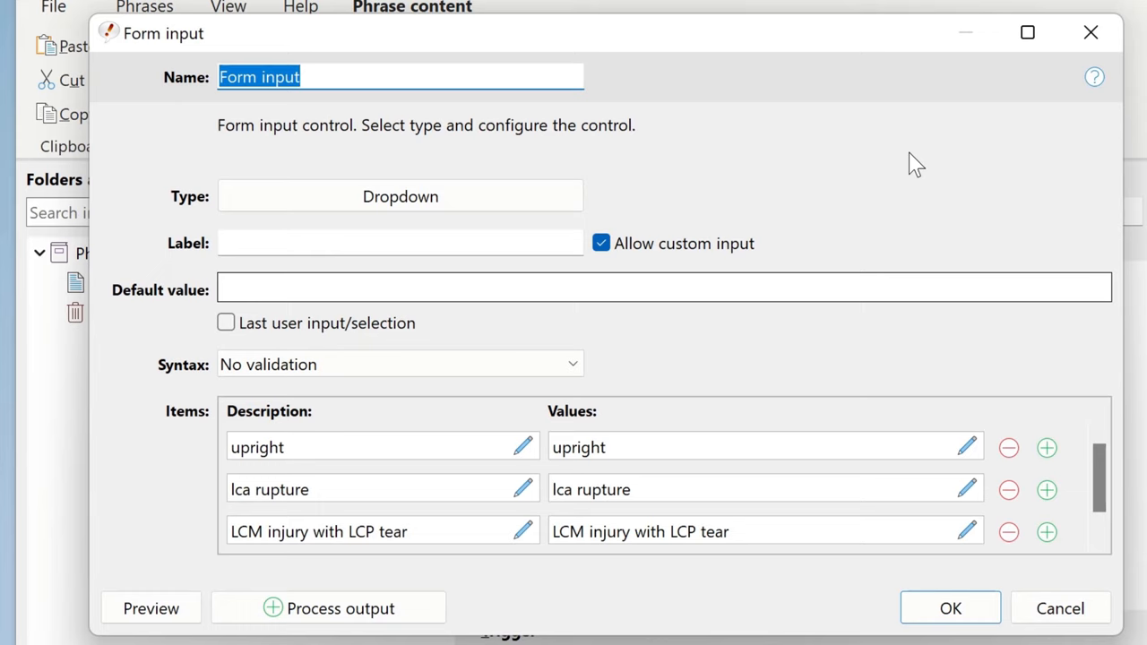